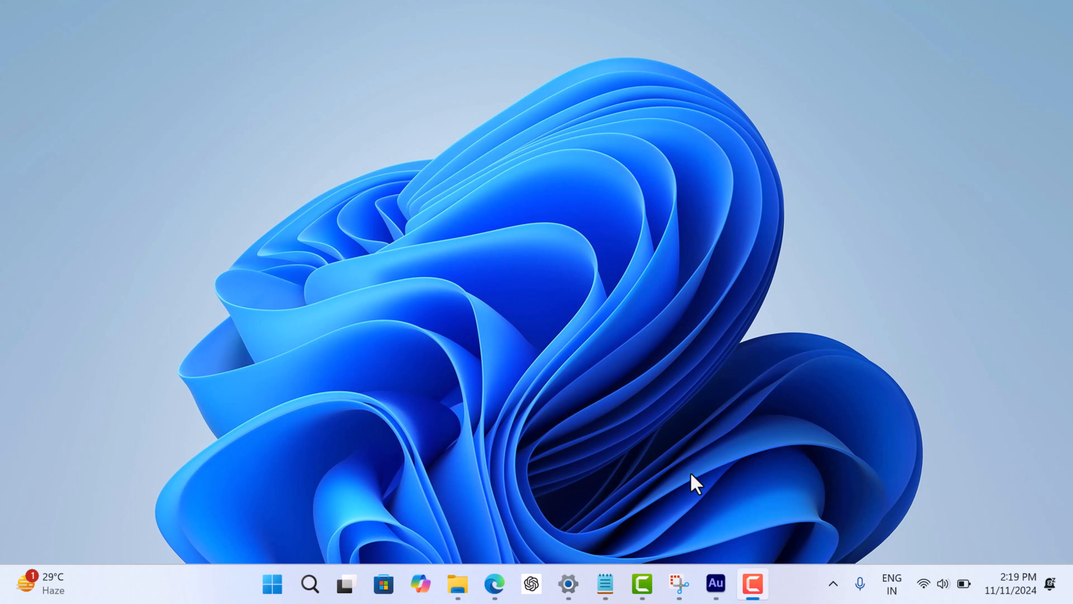
pyautogui.moveTo(630, 488)
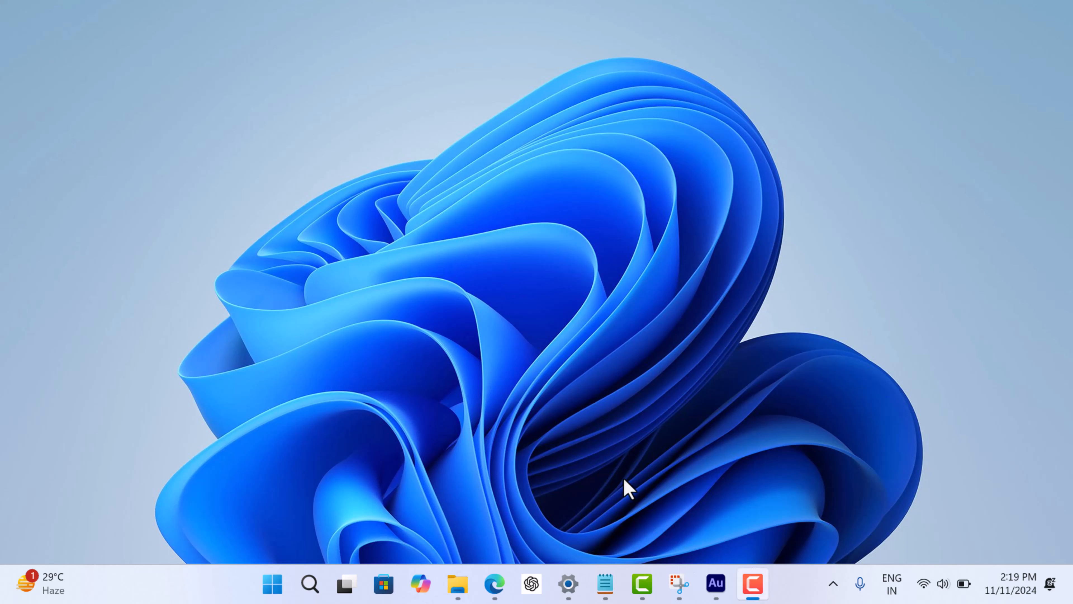
pyautogui.moveTo(506, 536)
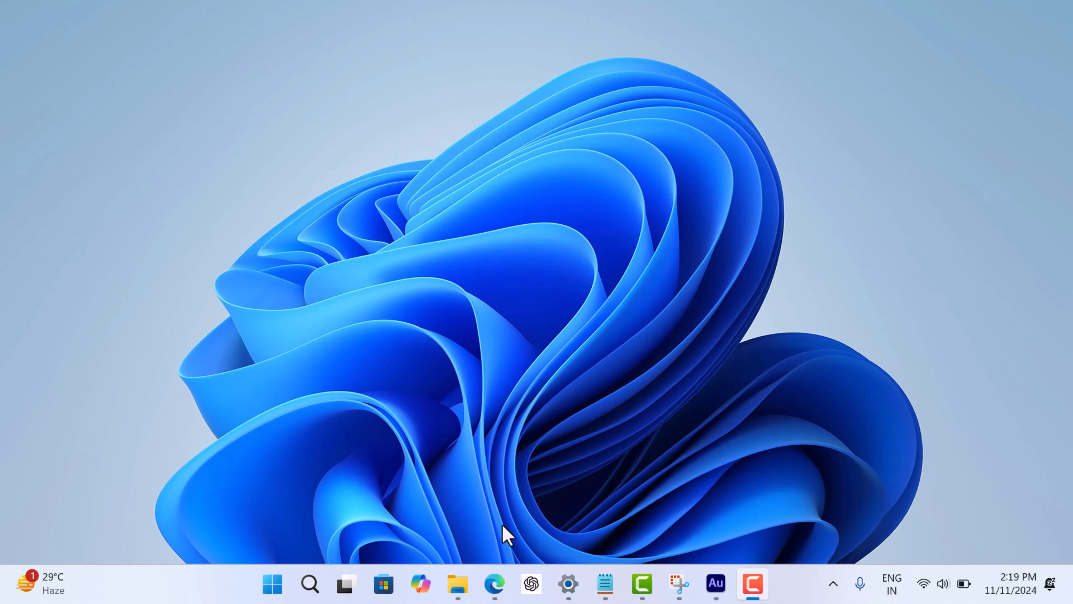
pyautogui.moveTo(494, 584)
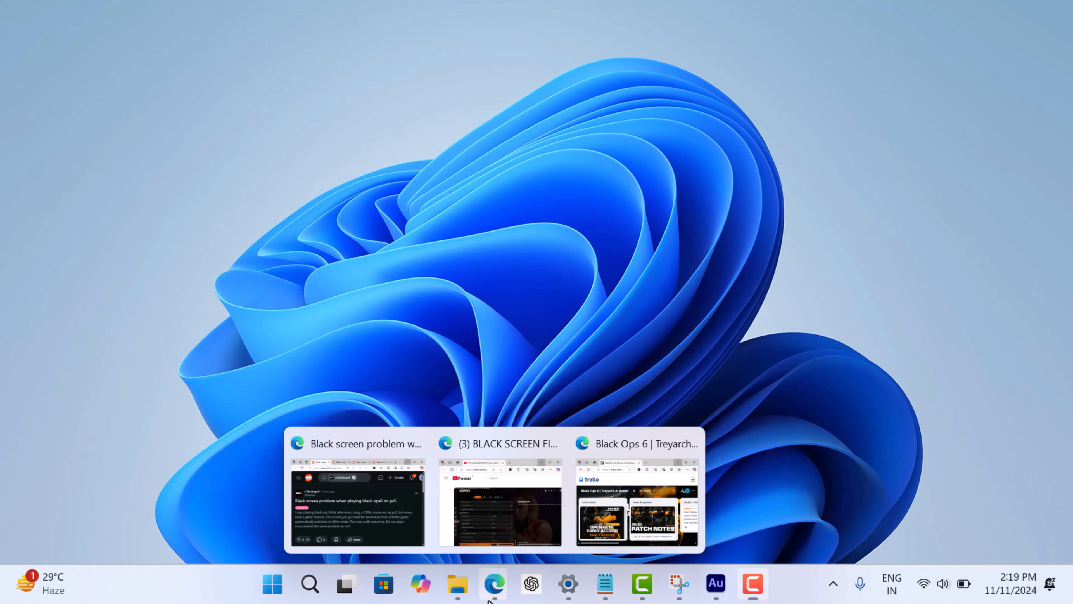
pyautogui.click(356, 503)
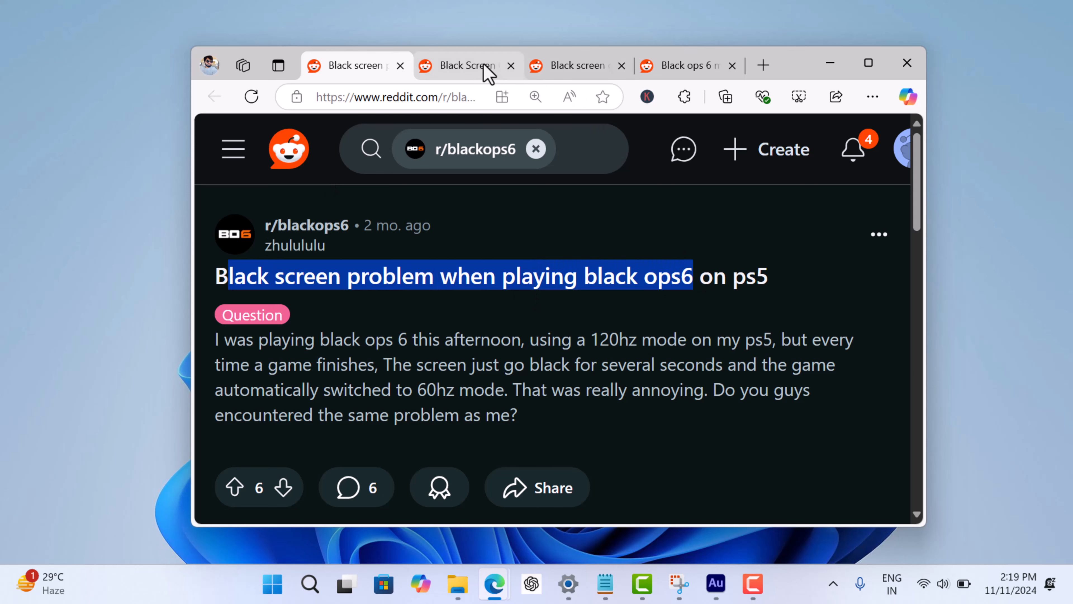
pyautogui.click(466, 65)
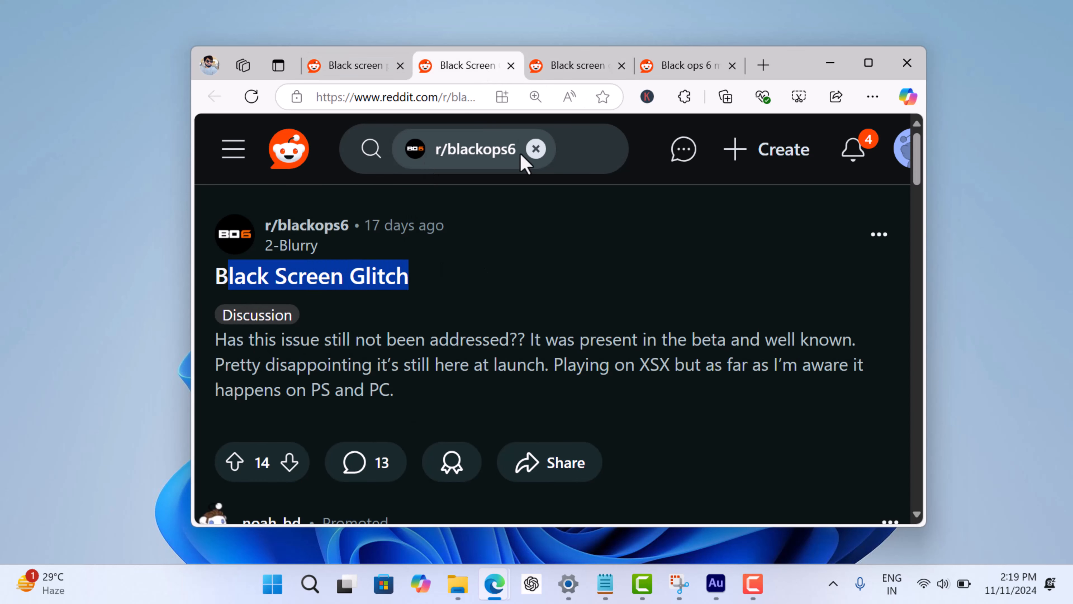
pyautogui.click(575, 65)
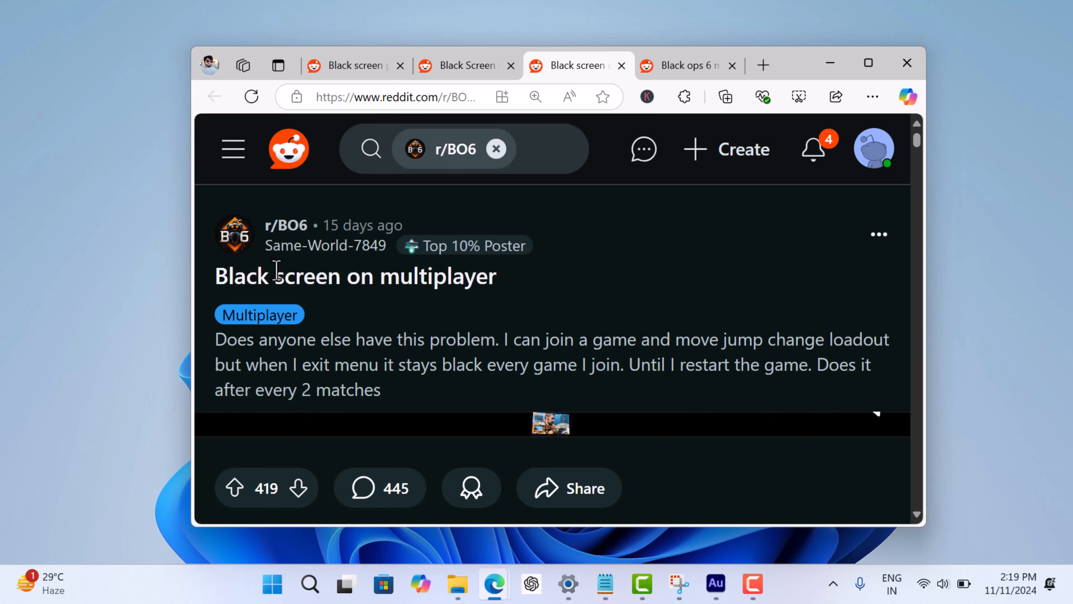
pyautogui.click(683, 65)
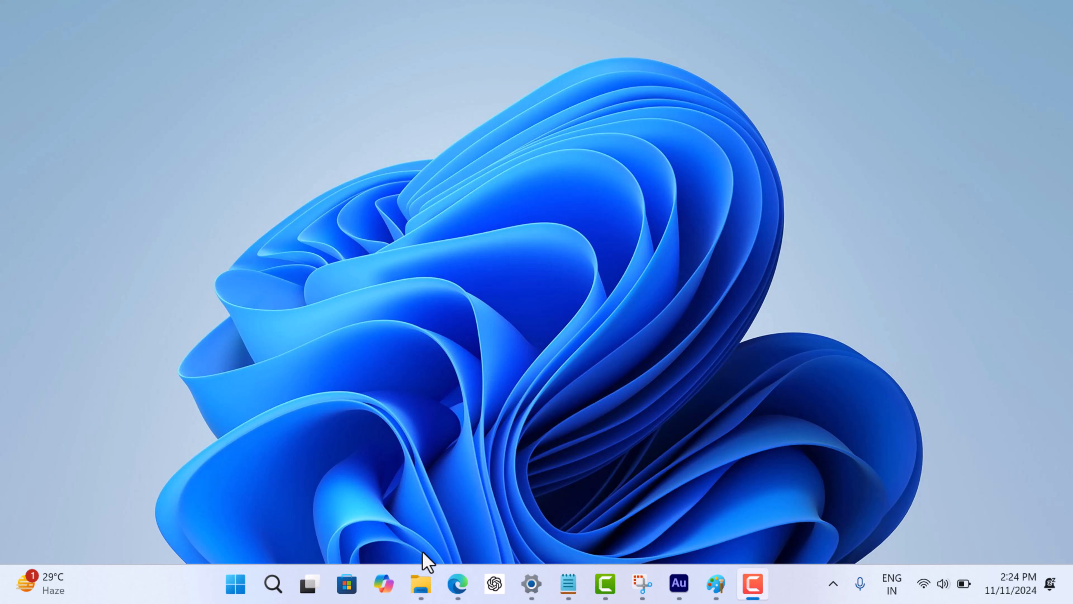
# - Bring up the Black Ops 6 Trello board and open the black screen known-issue card with its workaround
pyautogui.click(457, 584)
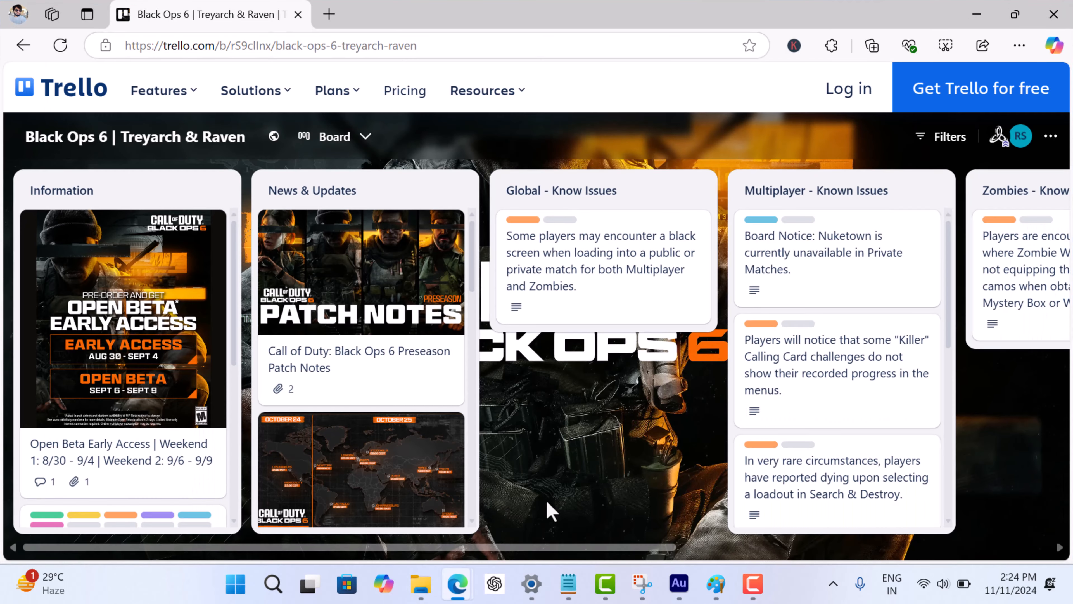
pyautogui.moveTo(596, 257)
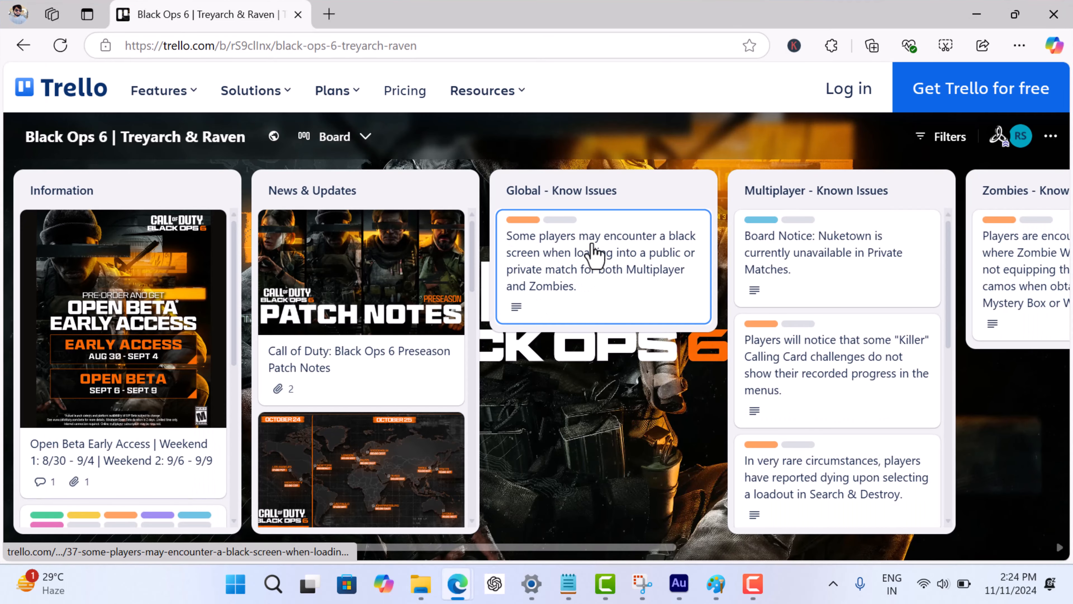
pyautogui.click(603, 260)
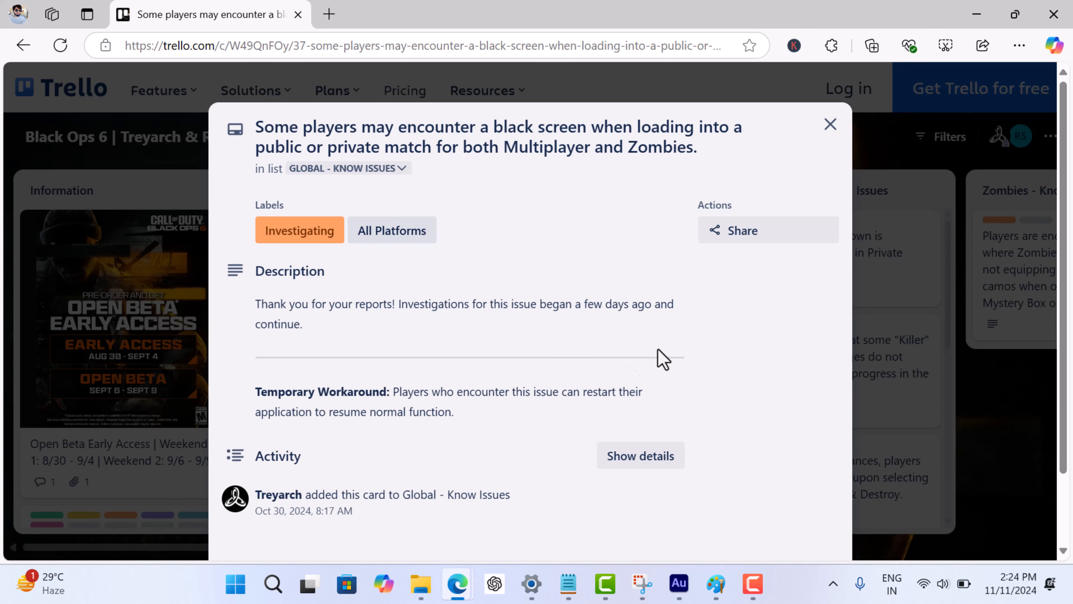